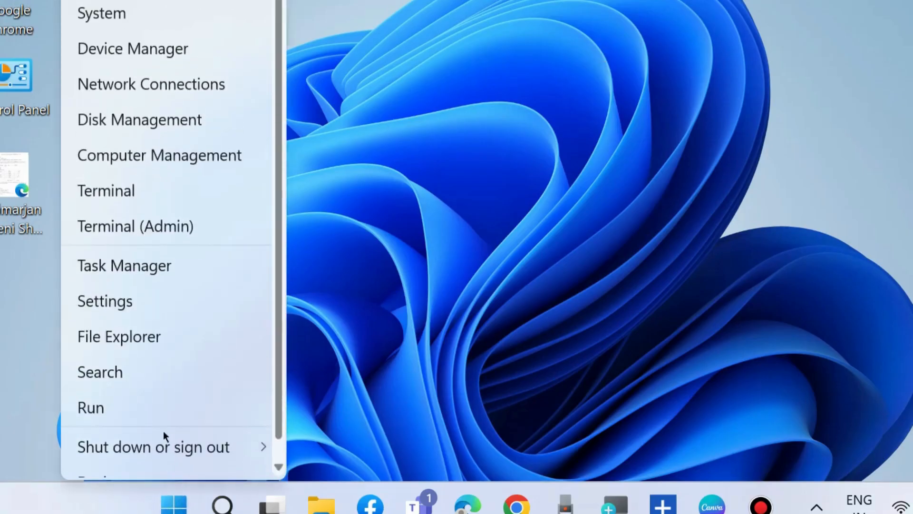
Step: Open Windows Settings on the Windows Update page showing the available update
{"action": "left_click", "coordinate": [105, 301]}
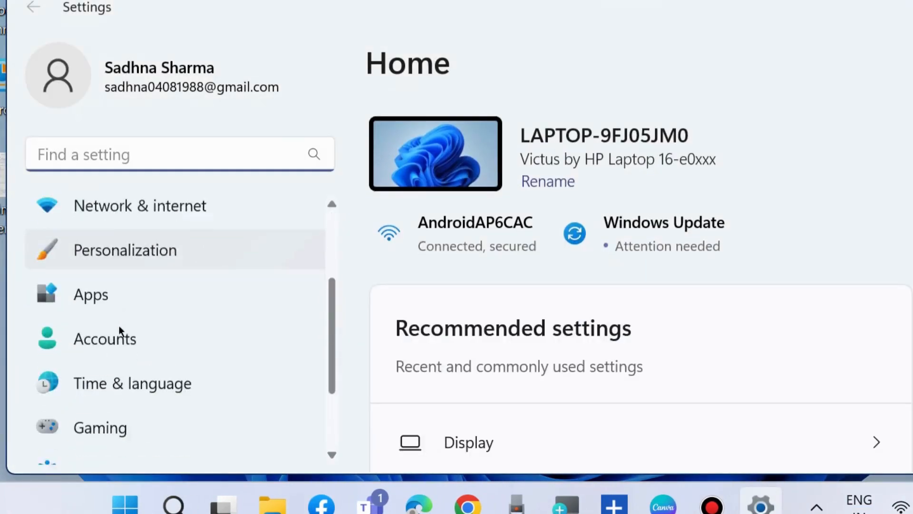
{"action": "left_click", "coordinate": [132, 443]}
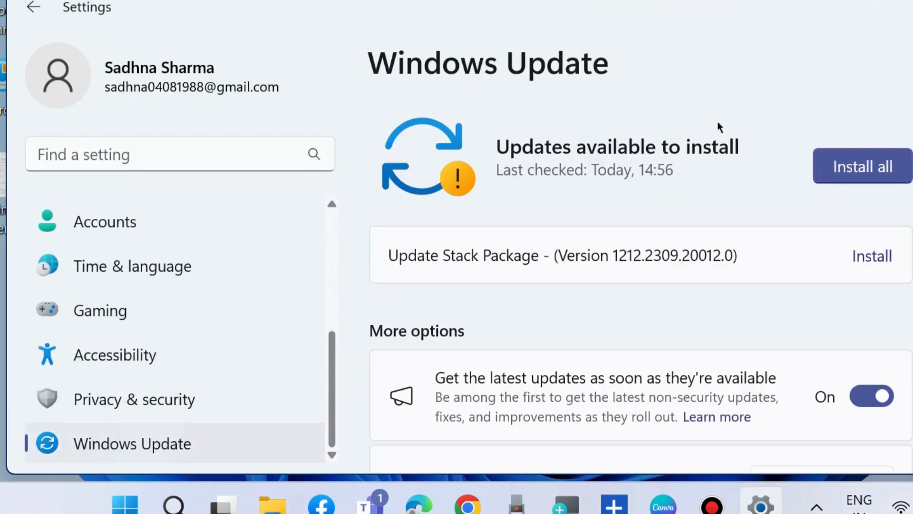
{"action": "mouse_move", "coordinate": [875, 151]}
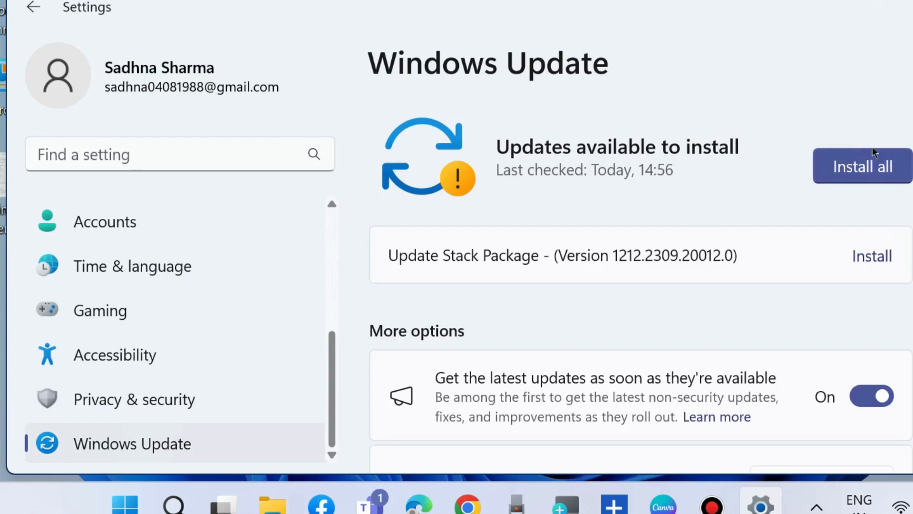
{"action": "mouse_move", "coordinate": [673, 224]}
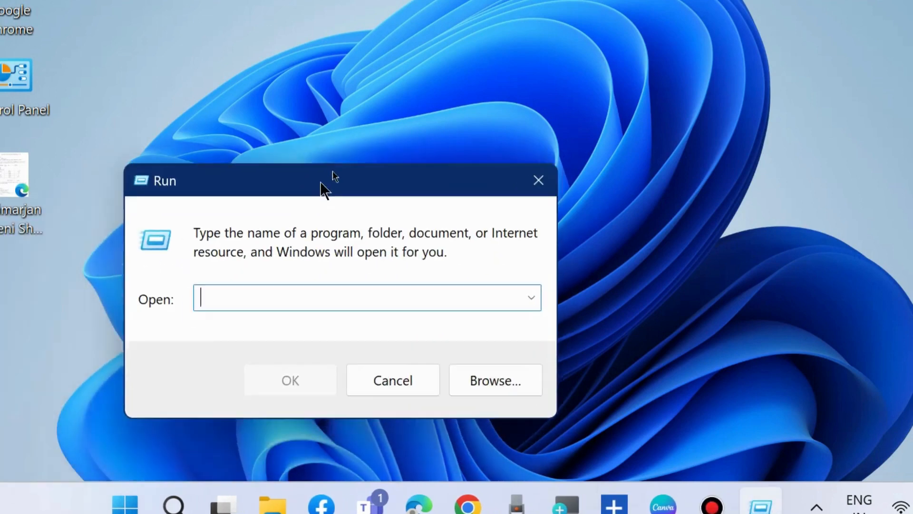
Step: Launch the Windows services console by submitting services.msc in the Run dialog
{"action": "left_click_drag", "start_coordinate": [332, 181], "coordinate": [417, 87]}
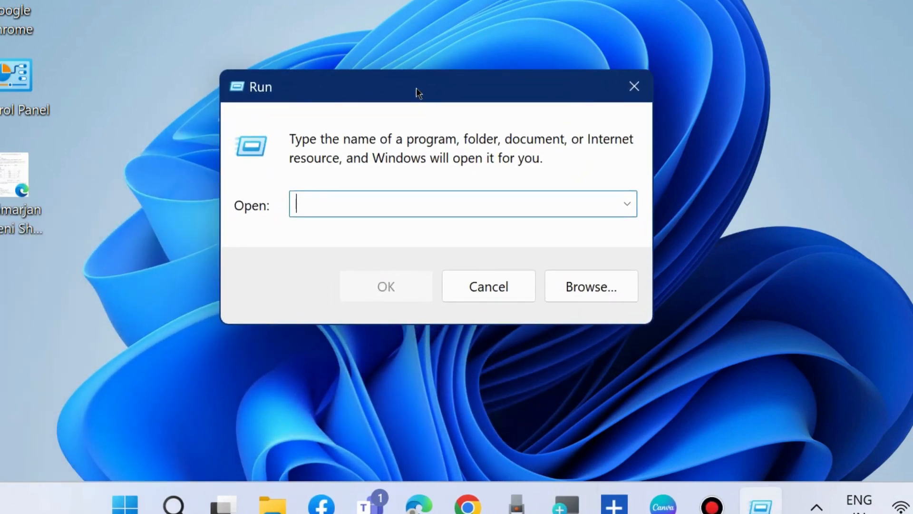
{"action": "type", "text": "services.msc"}
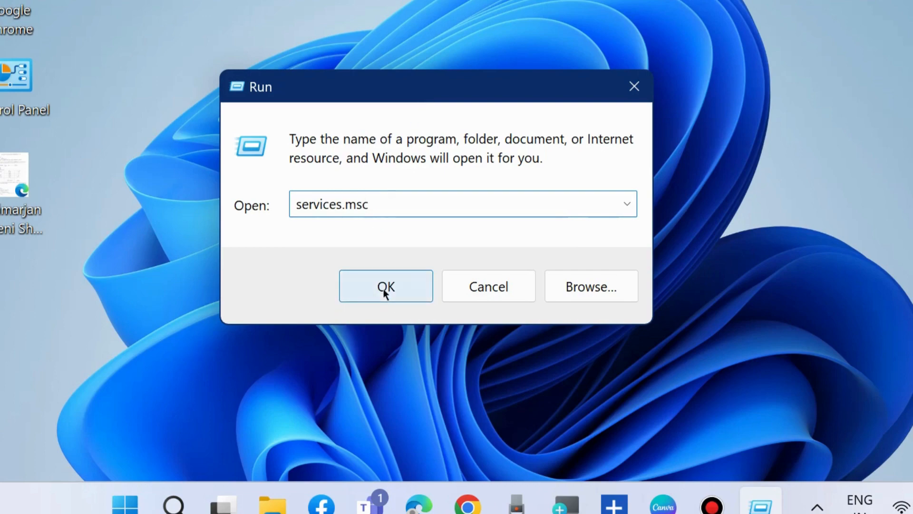
{"action": "left_click", "coordinate": [385, 286]}
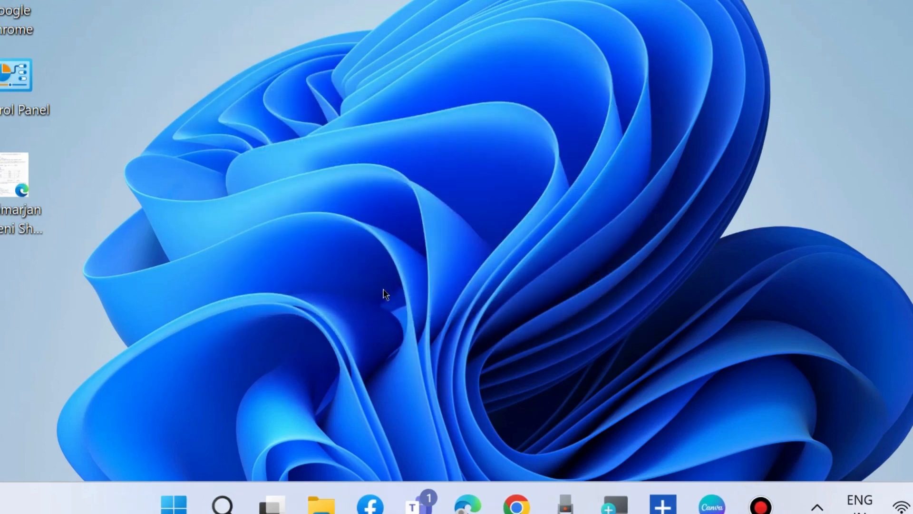
Step: Start the Windows Biometric Service so its status reads Running
{"action": "left_click", "coordinate": [761, 502]}
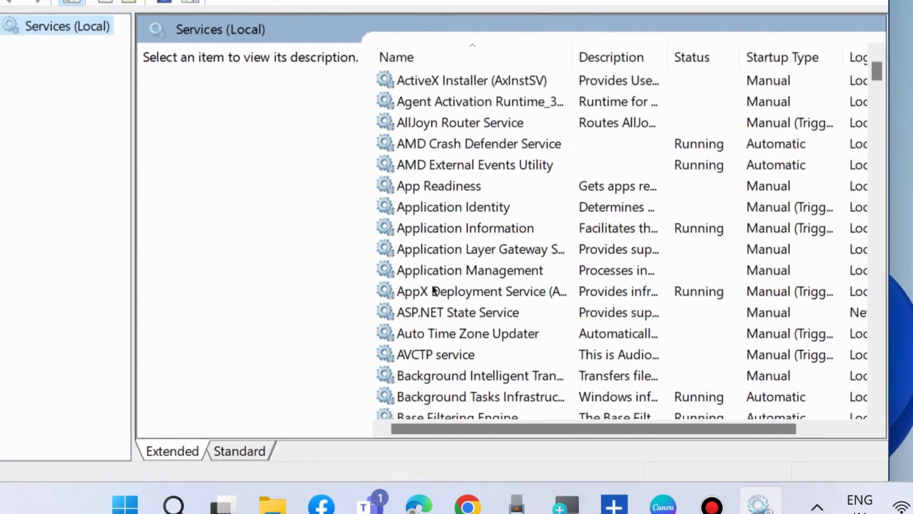
{"action": "scroll", "scroll_direction": "down", "scroll_amount": 3}
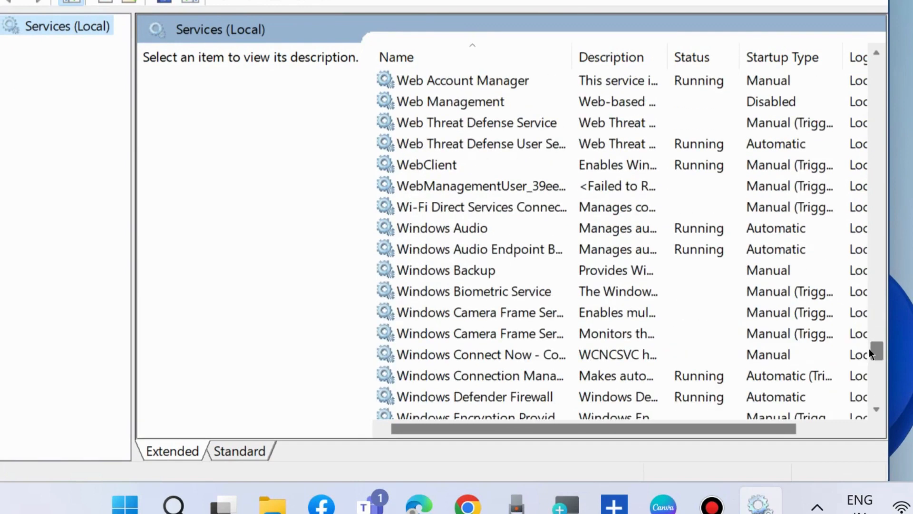
{"action": "mouse_move", "coordinate": [441, 299]}
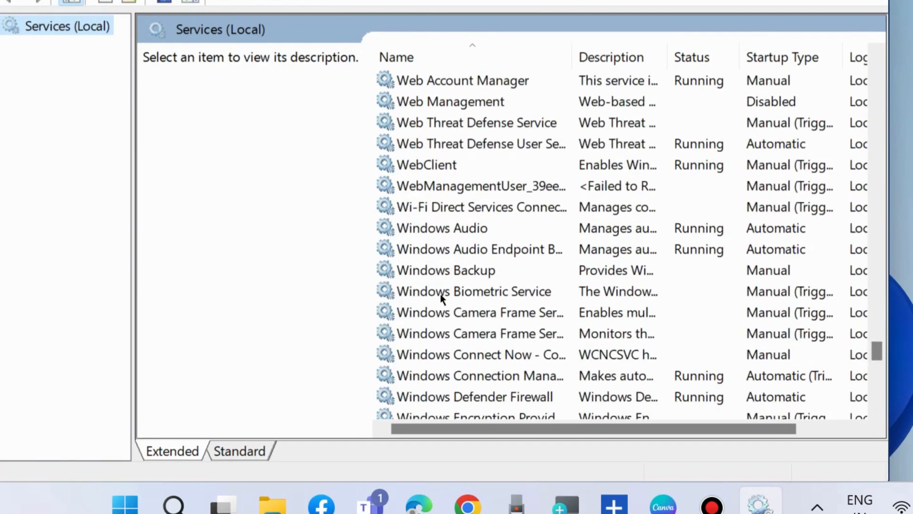
{"action": "right_click", "coordinate": [473, 291]}
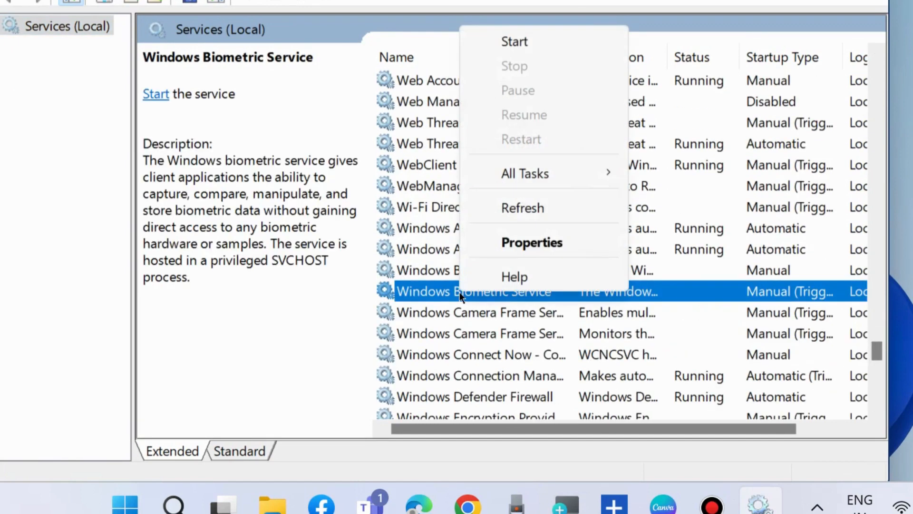
{"action": "left_click", "coordinate": [514, 41]}
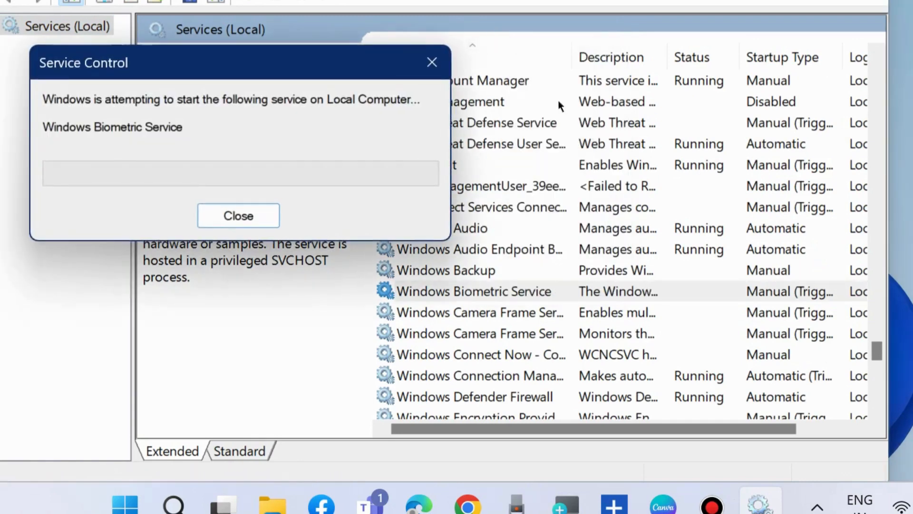
{"action": "left_click", "coordinate": [237, 216]}
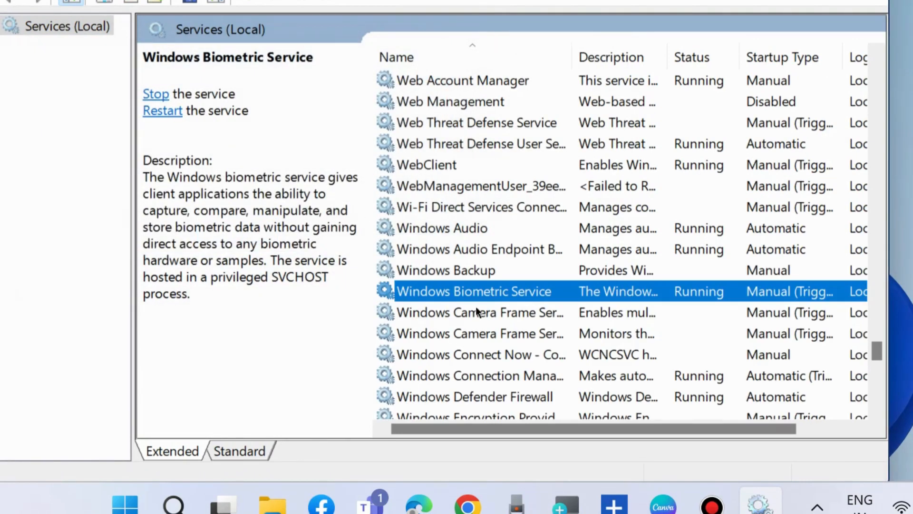
{"action": "mouse_move", "coordinate": [501, 311]}
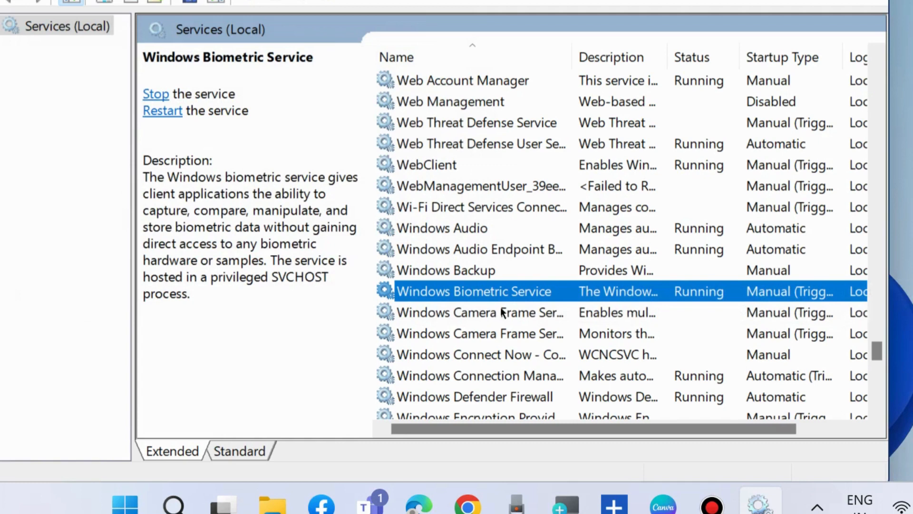
Step: Restart the Windows Biometric Service and reselect it, still showing Running
{"action": "right_click", "coordinate": [473, 291]}
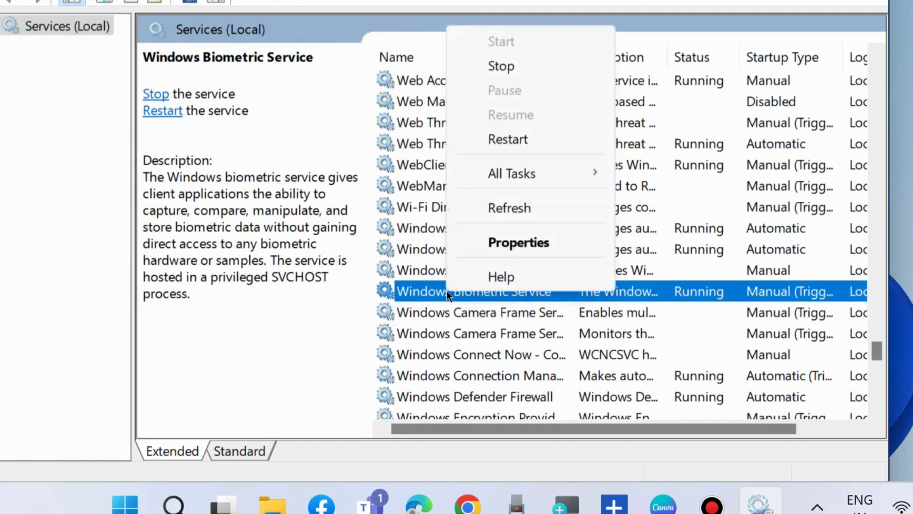
{"action": "mouse_move", "coordinate": [508, 139]}
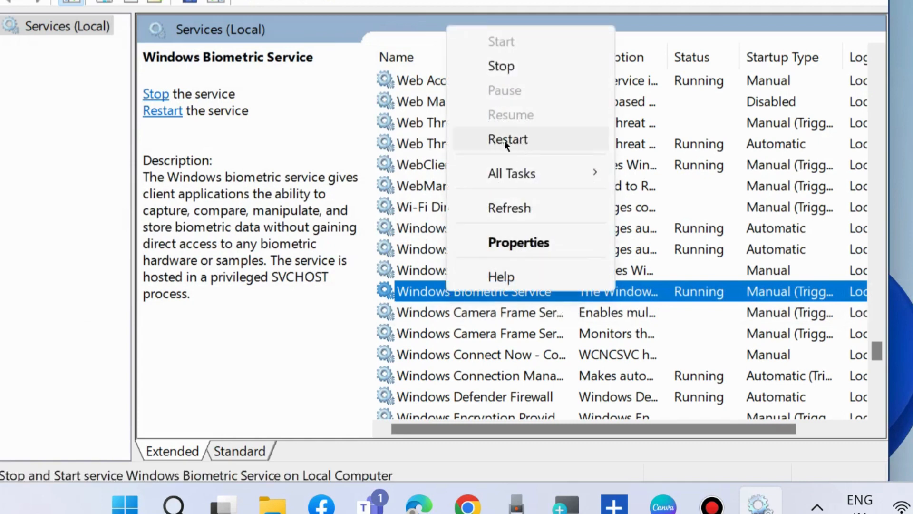
{"action": "left_click", "coordinate": [507, 138]}
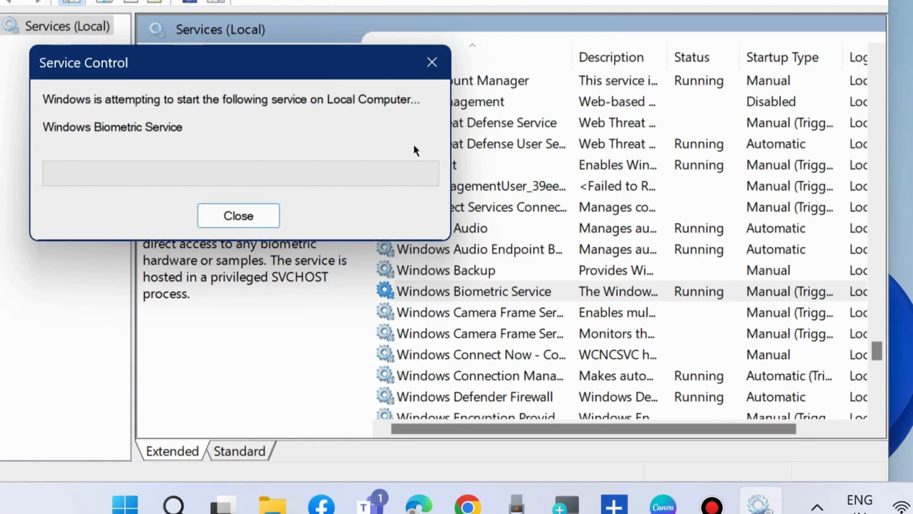
{"action": "left_click", "coordinate": [238, 216]}
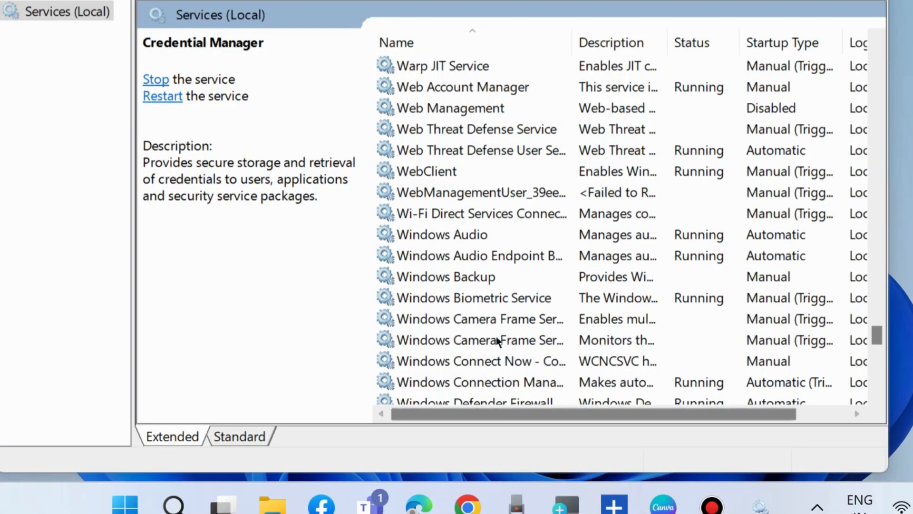
{"action": "left_click", "coordinate": [474, 298]}
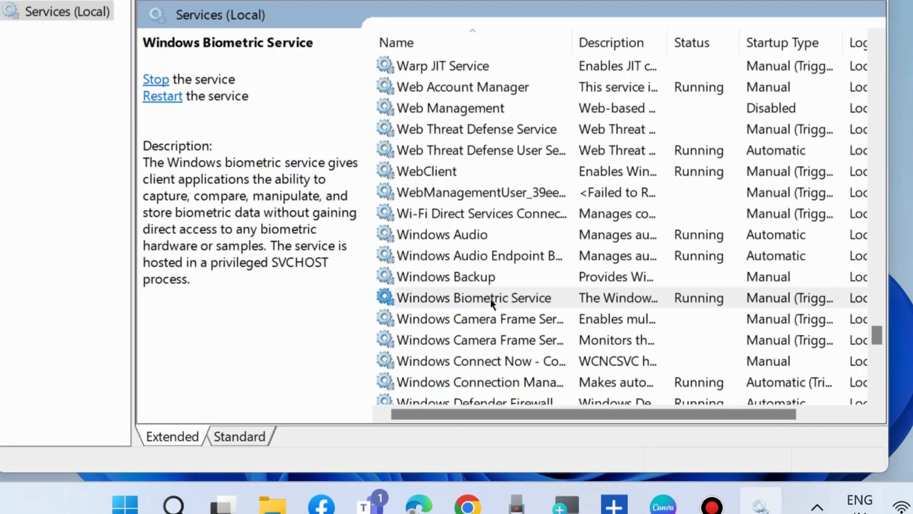
Step: Set the Windows Biometric Service startup type to Automatic and confirm
{"action": "double_click", "coordinate": [474, 297]}
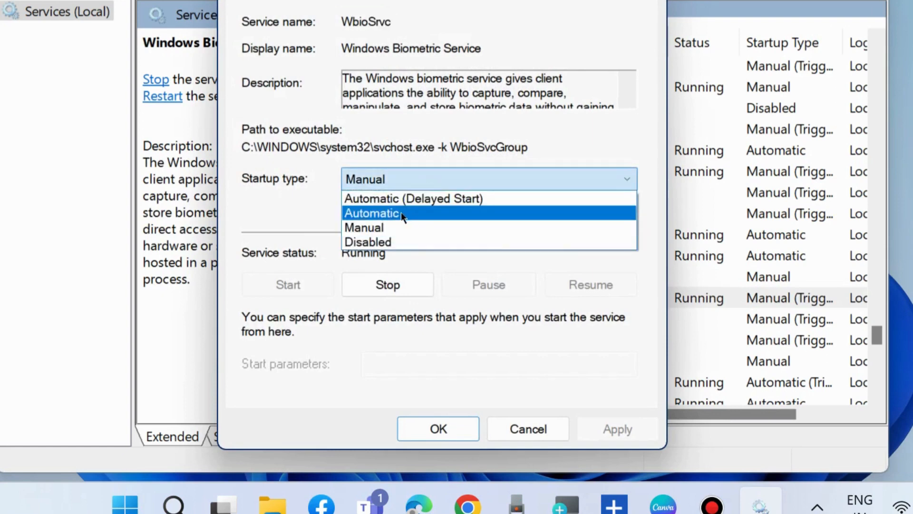
{"action": "left_click", "coordinate": [371, 212]}
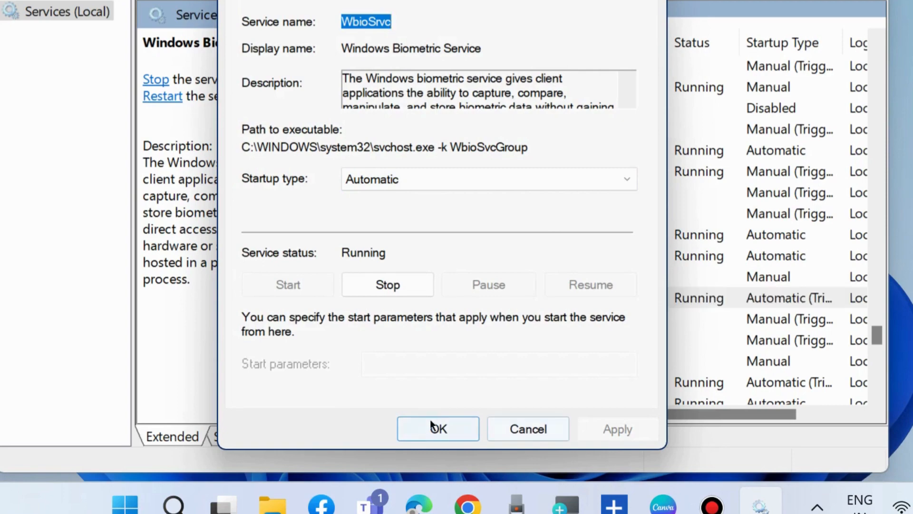
{"action": "left_click", "coordinate": [438, 429]}
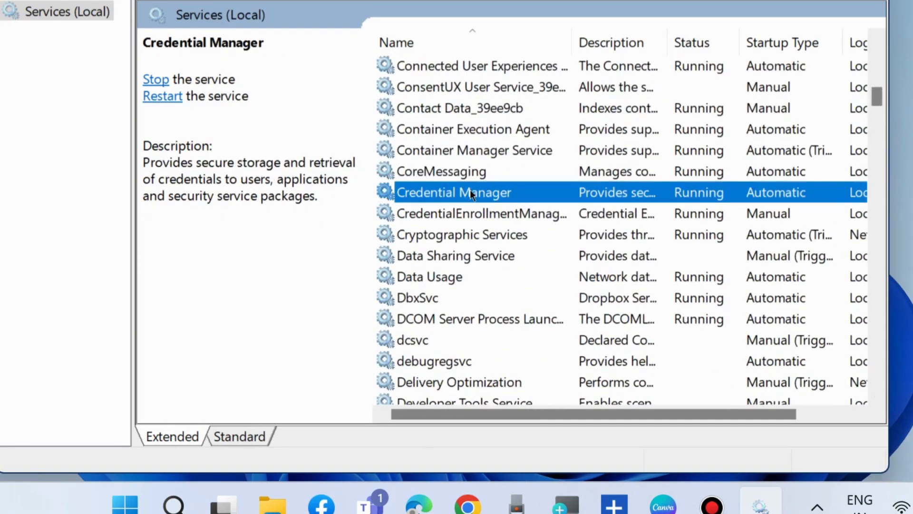
Step: Restart the Credential Manager service, which remains Running
{"action": "right_click", "coordinate": [454, 192]}
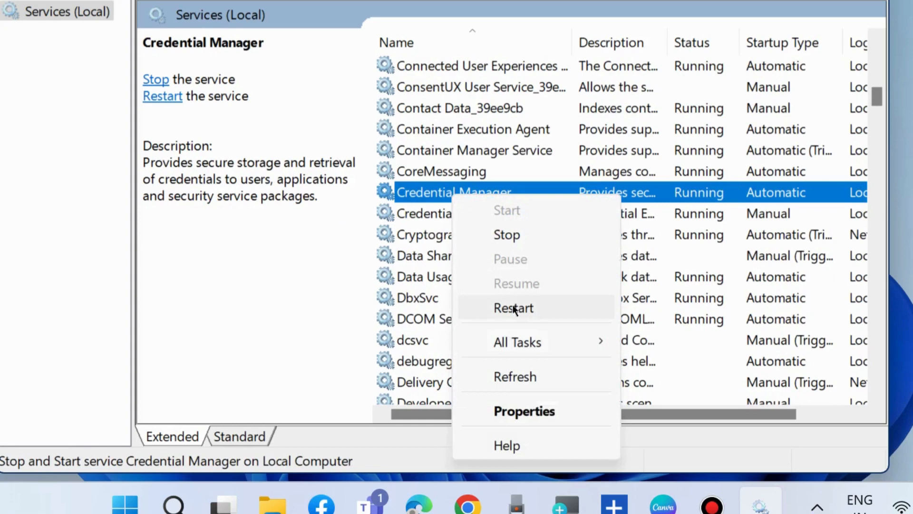
{"action": "left_click", "coordinate": [512, 307]}
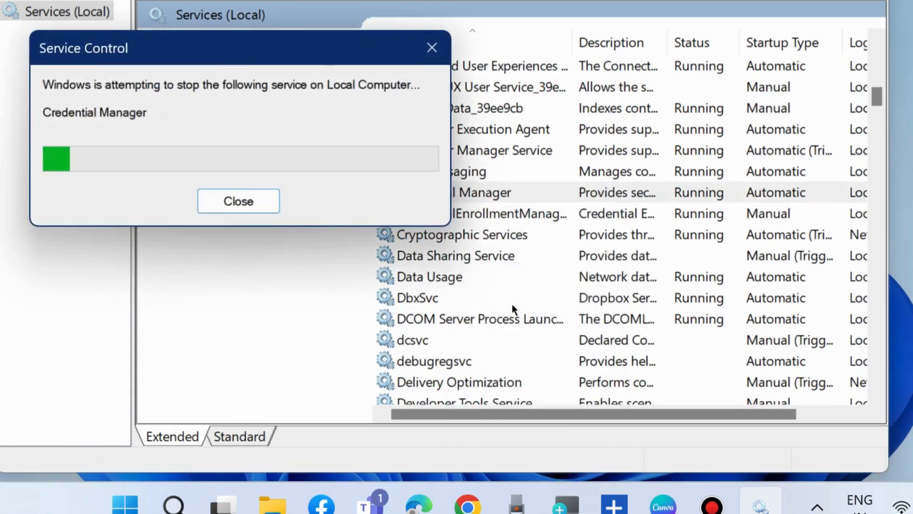
{"action": "left_click", "coordinate": [237, 201]}
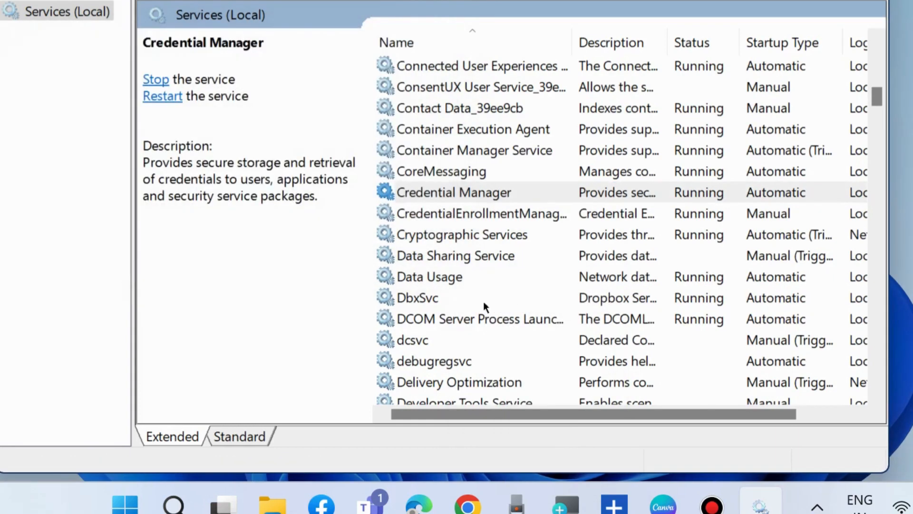
Step: Review Credential Manager's properties (Automatic startup, Running) and cancel without changes
{"action": "double_click", "coordinate": [453, 192]}
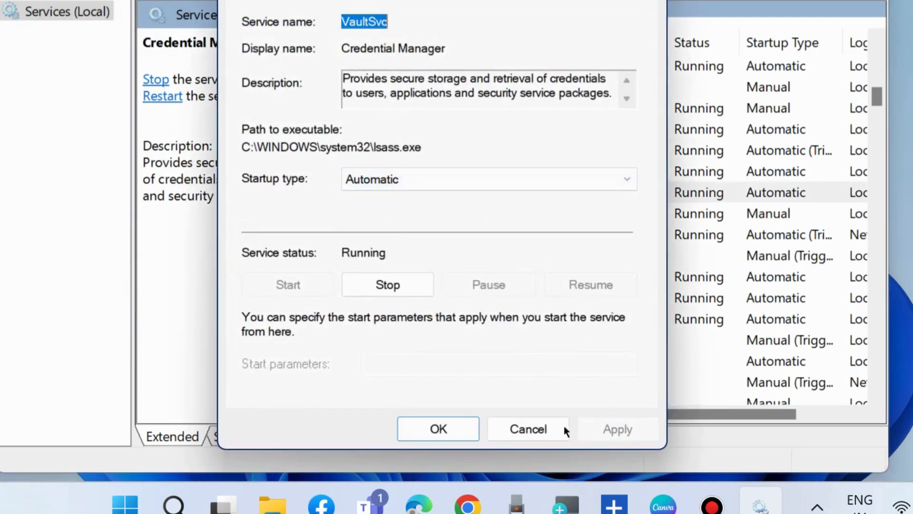
{"action": "left_click", "coordinate": [528, 429]}
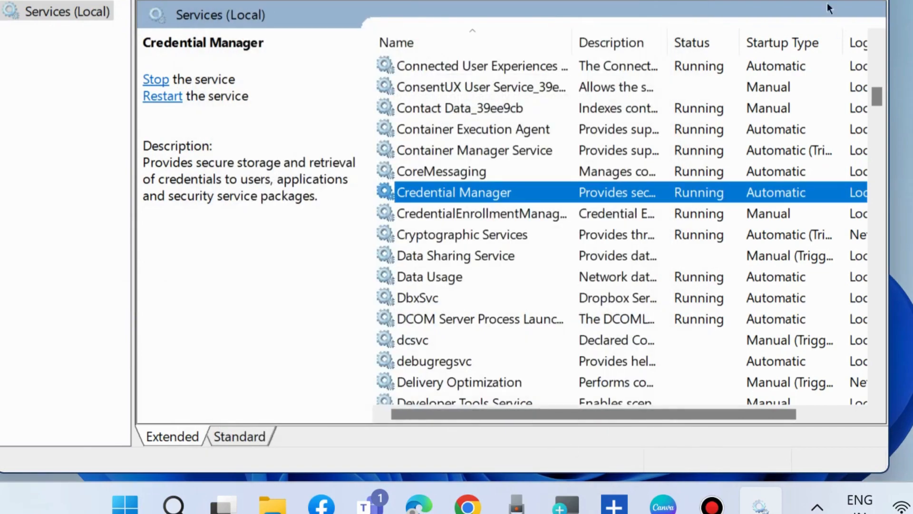
{"action": "scroll", "scroll_direction": "down", "scroll_amount": 3}
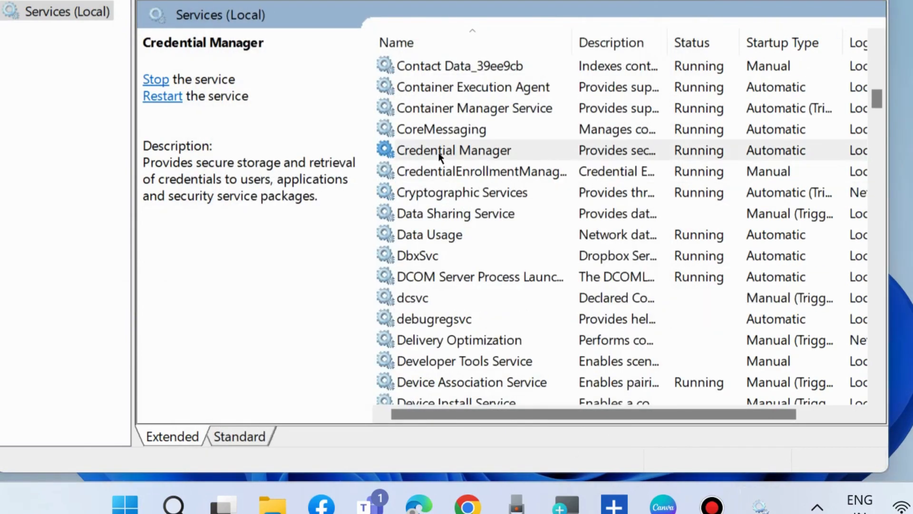
Step: Enable 'Allow service to interact with desktop' on Credential Manager's Log On settings
{"action": "right_click", "coordinate": [453, 149]}
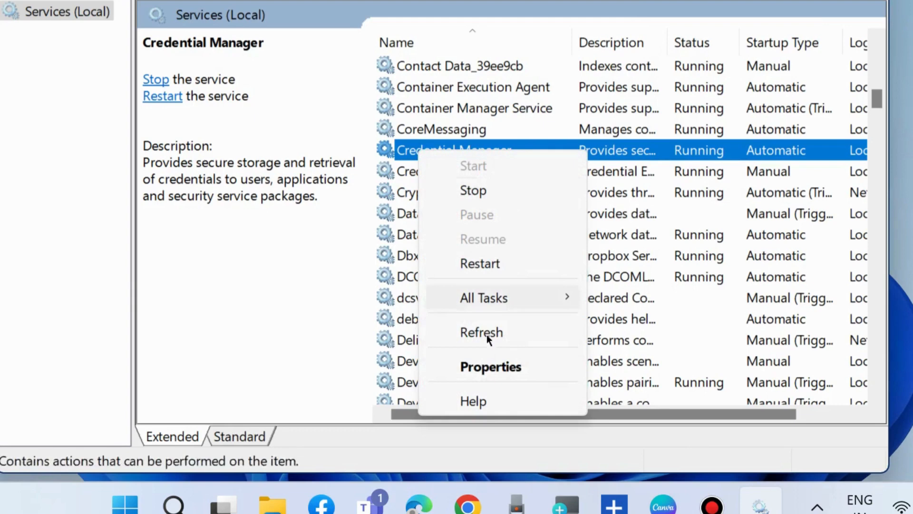
{"action": "left_click", "coordinate": [491, 366]}
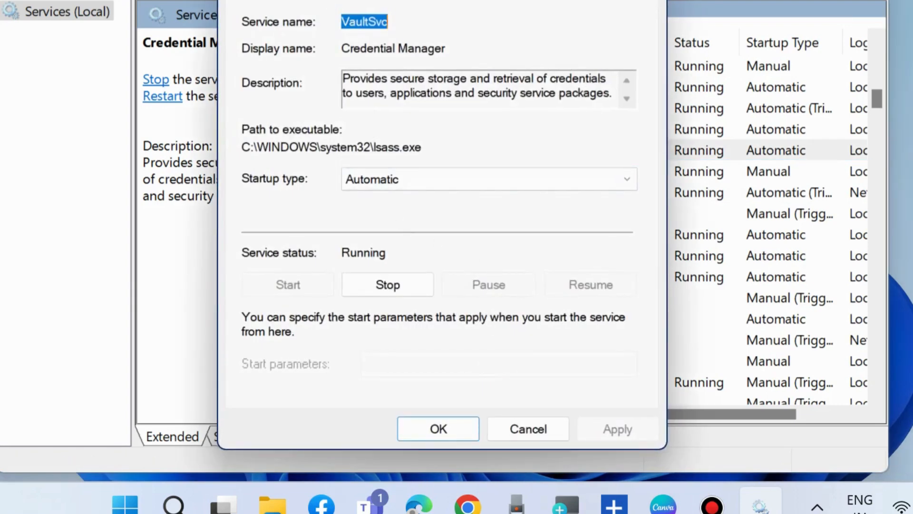
{"action": "left_click", "coordinate": [359, 53]}
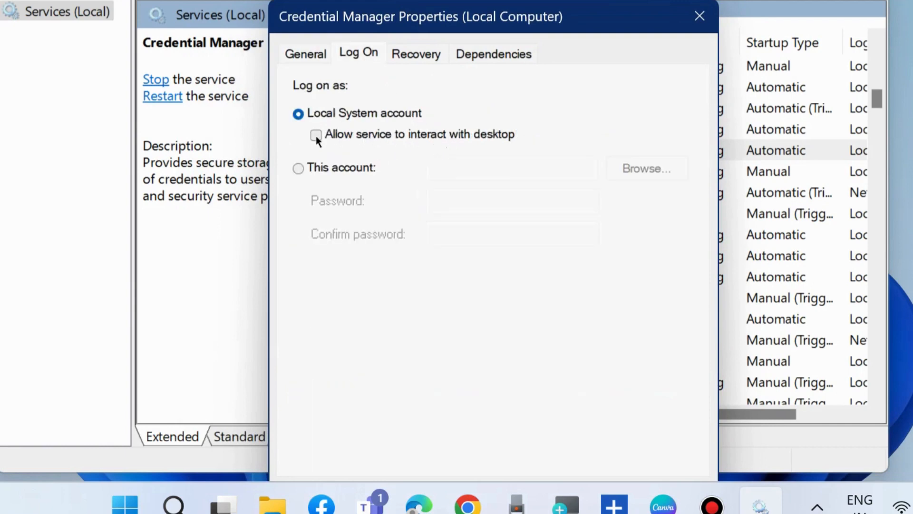
{"action": "left_click", "coordinate": [315, 134]}
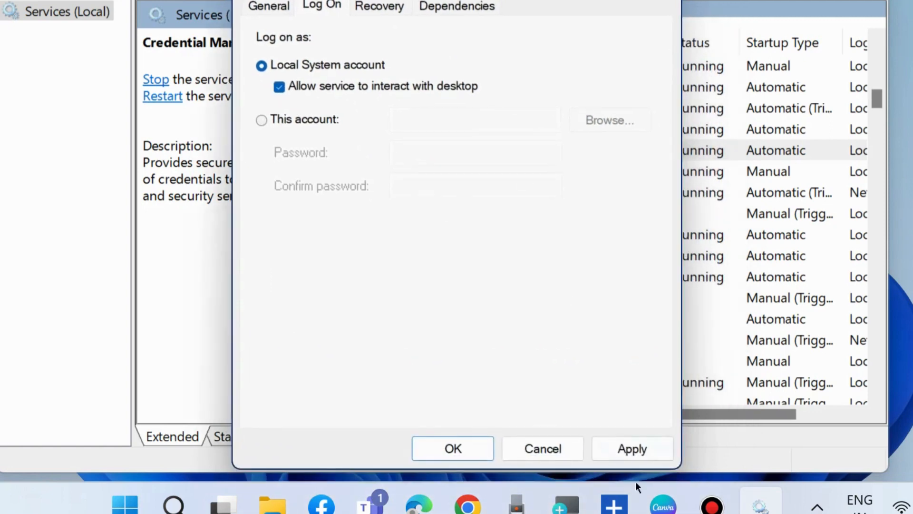
Step: Apply the desktop interaction change, close the properties, and close Services
{"action": "left_click", "coordinate": [632, 448]}
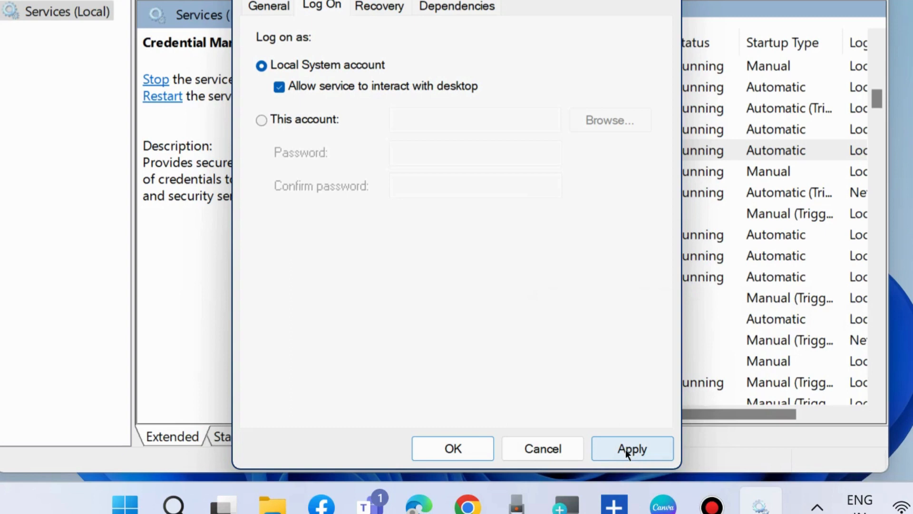
{"action": "left_click", "coordinate": [632, 447]}
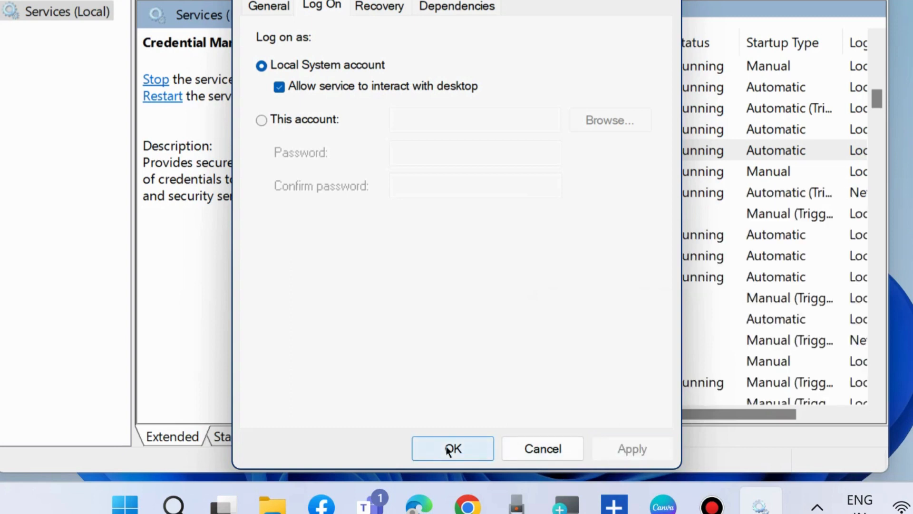
{"action": "left_click", "coordinate": [453, 448]}
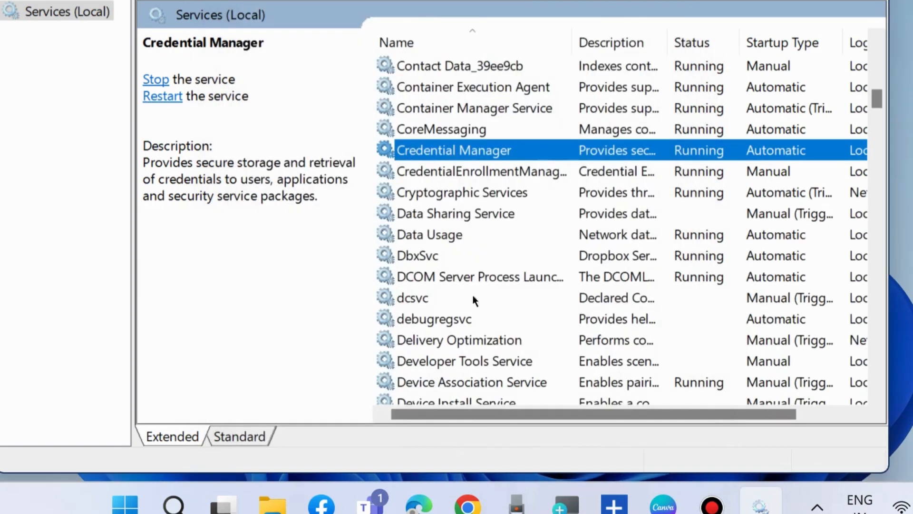
{"action": "mouse_move", "coordinate": [681, 169]}
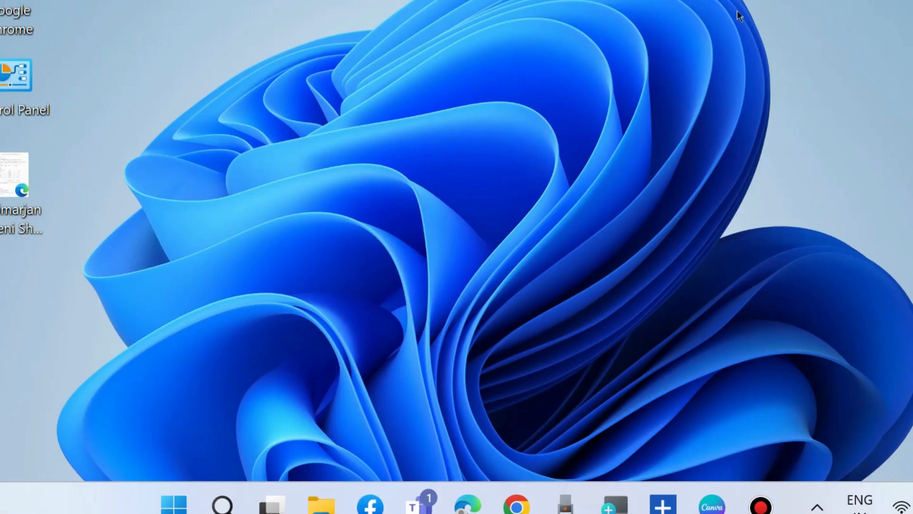
Step: Open Windows Settings at Accounts > Sign-in options to check fingerprint sign-in
{"action": "right_click", "coordinate": [173, 503]}
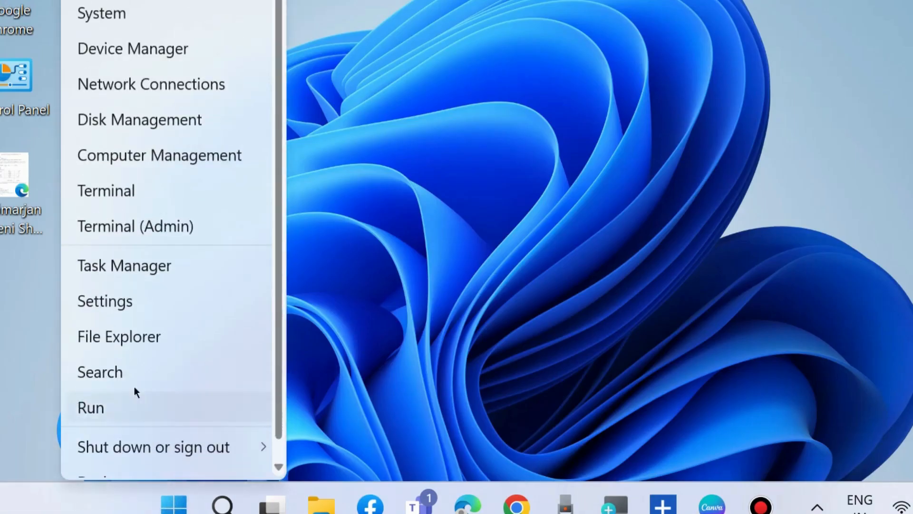
{"action": "left_click", "coordinate": [105, 301]}
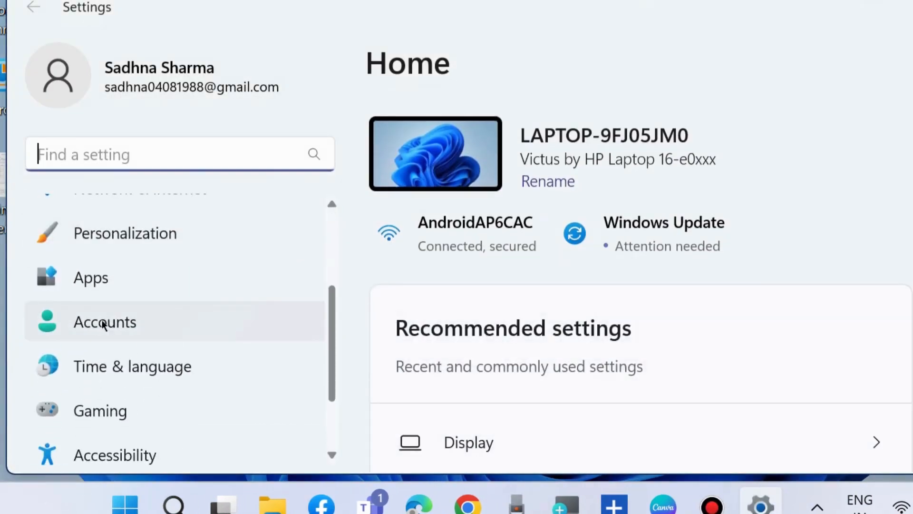
{"action": "left_click", "coordinate": [105, 321]}
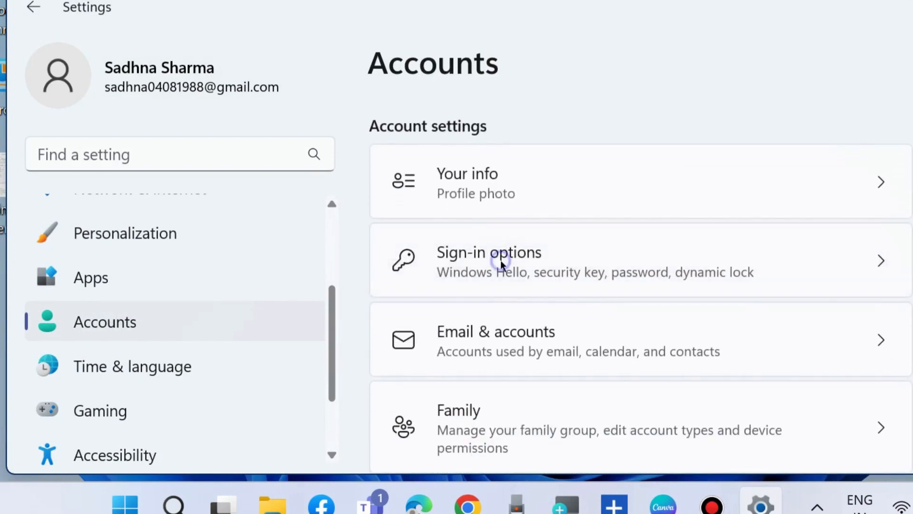
{"action": "left_click", "coordinate": [489, 260]}
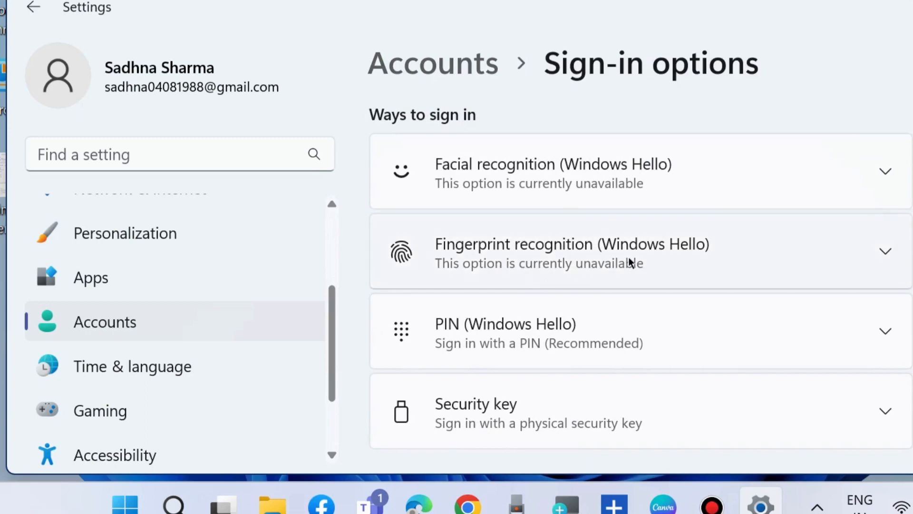
{"action": "mouse_move", "coordinate": [591, 255]}
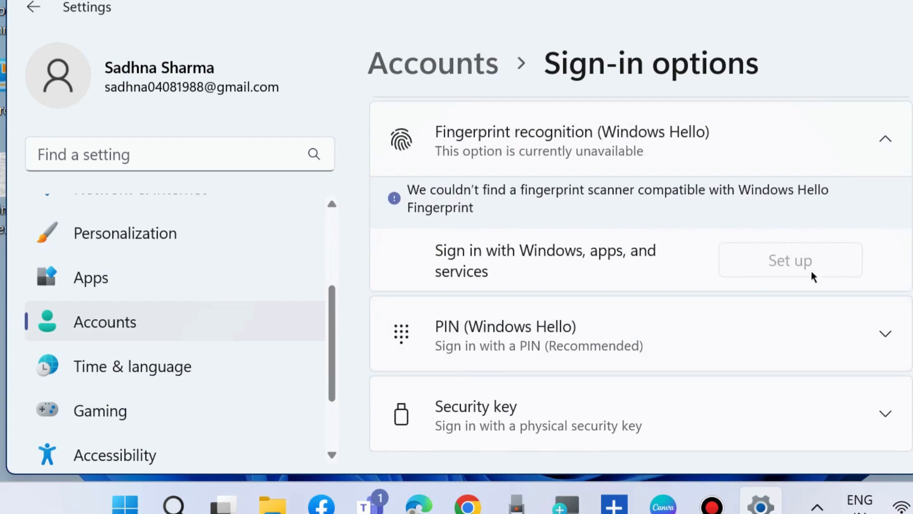
{"action": "mouse_move", "coordinate": [712, 145]}
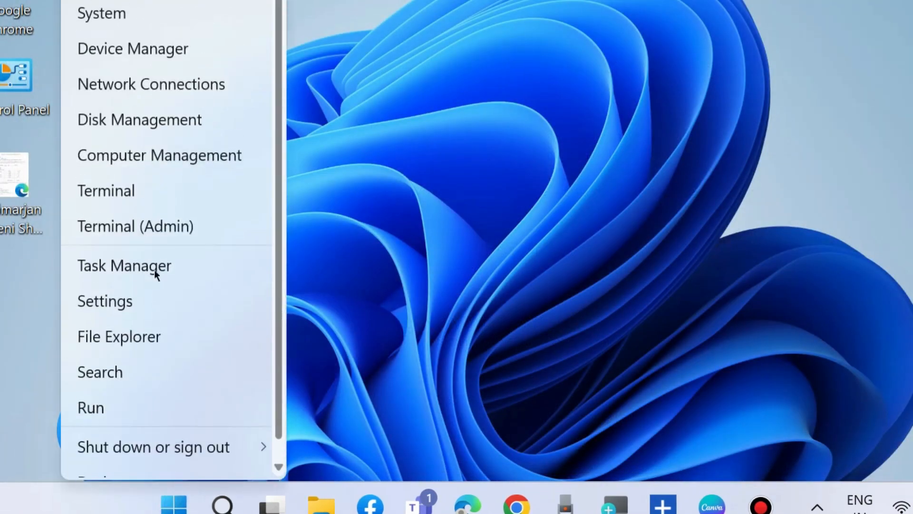
Step: Open Device Manager, expand Software devices, and bring up actions for Microsoft RRAS Root Enumerator
{"action": "left_click", "coordinate": [124, 265]}
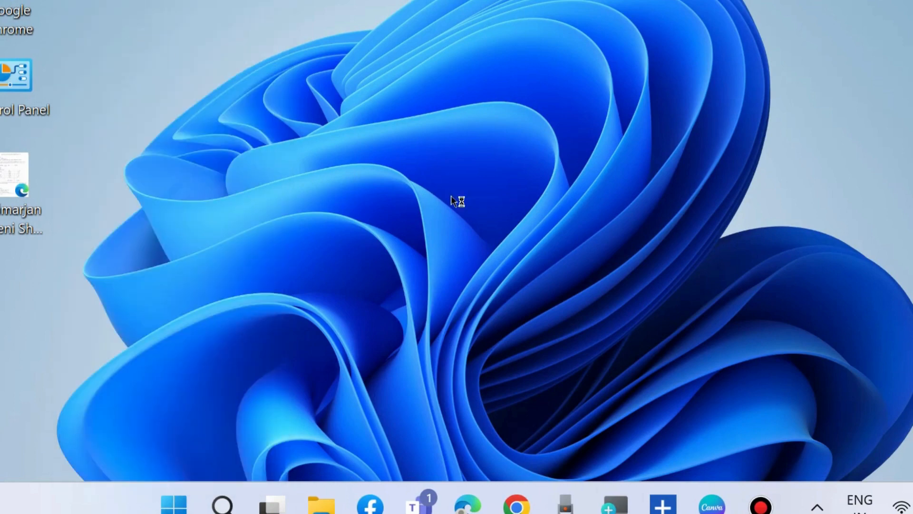
{"action": "left_click", "coordinate": [759, 503]}
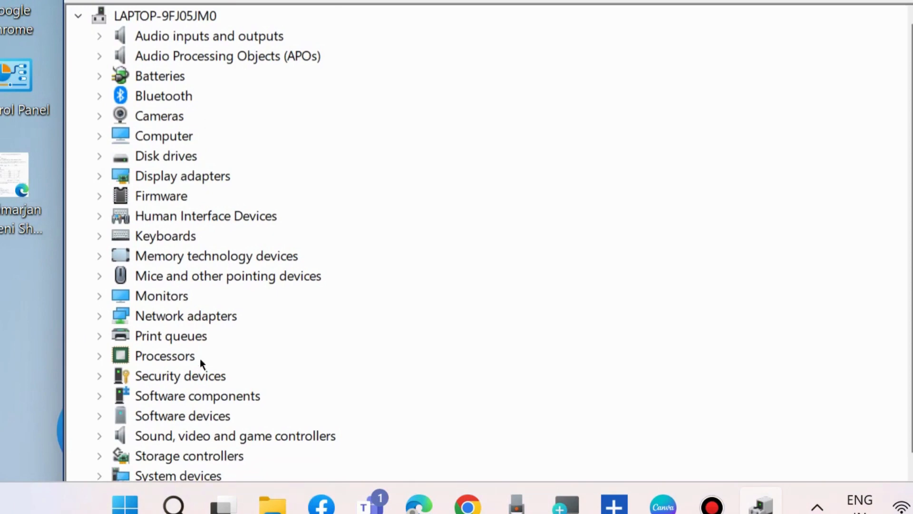
{"action": "scroll", "scroll_direction": "down", "scroll_amount": 3}
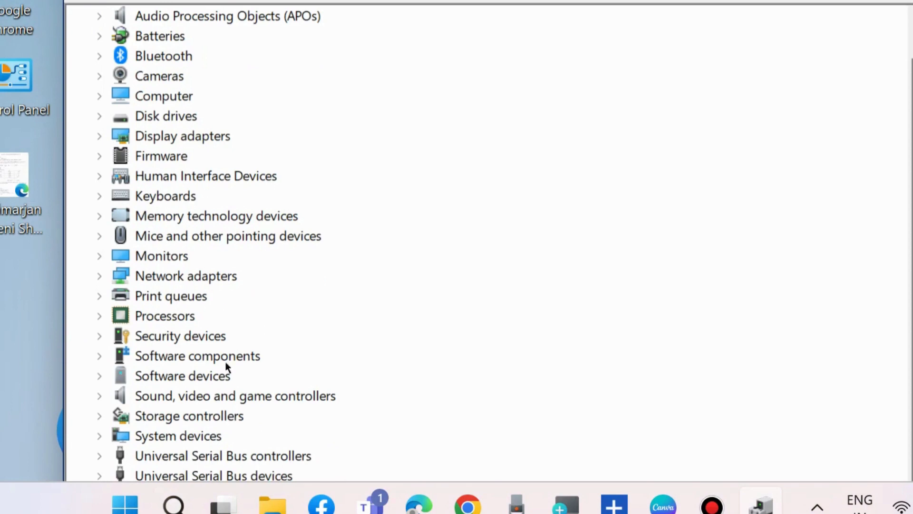
{"action": "mouse_move", "coordinate": [219, 401]}
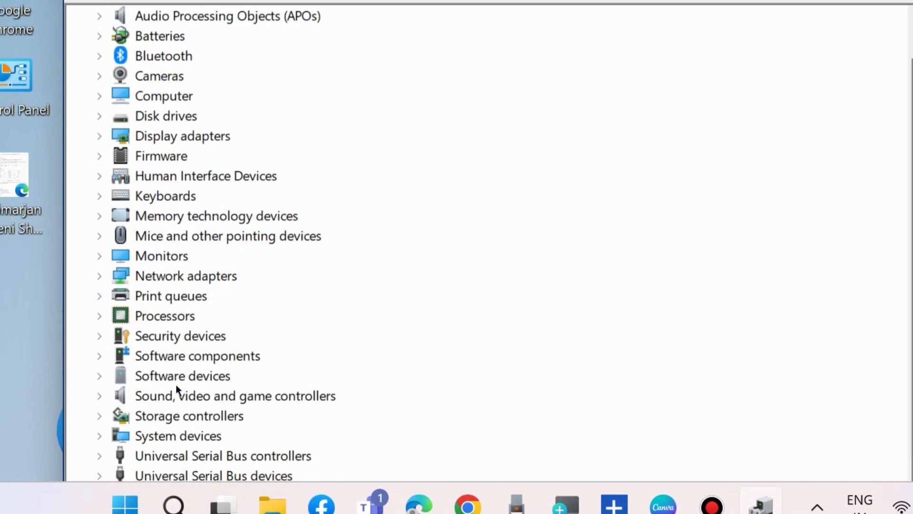
{"action": "left_click", "coordinate": [98, 375]}
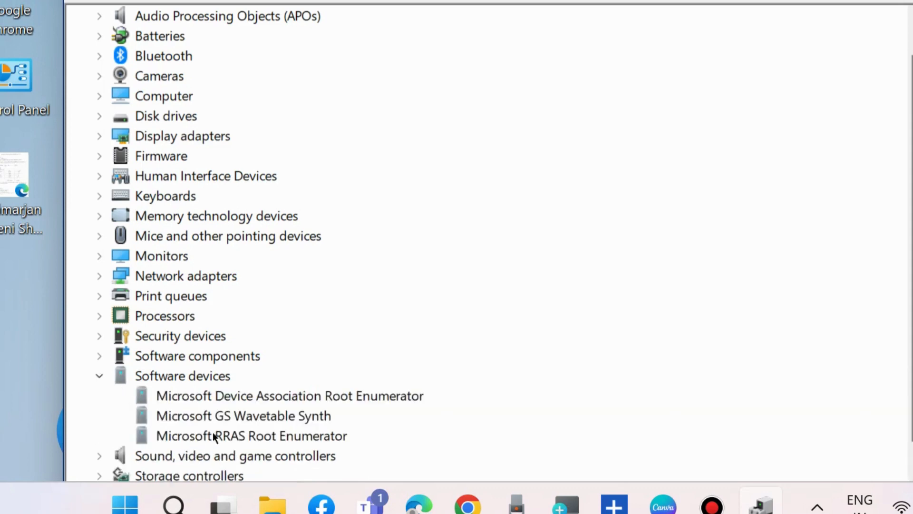
{"action": "right_click", "coordinate": [249, 435]}
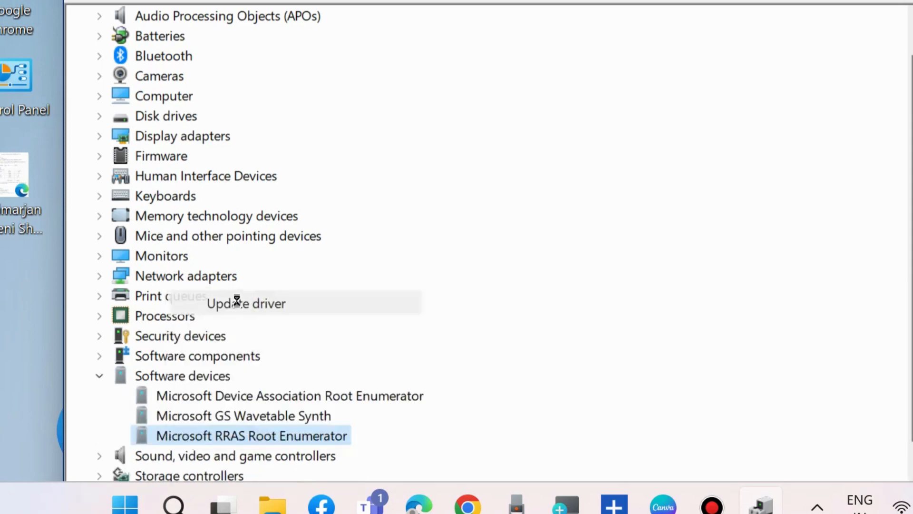
Step: Update the RRAS Root Enumerator driver via automatic search; best driver already installed, then close
{"action": "left_click", "coordinate": [245, 302]}
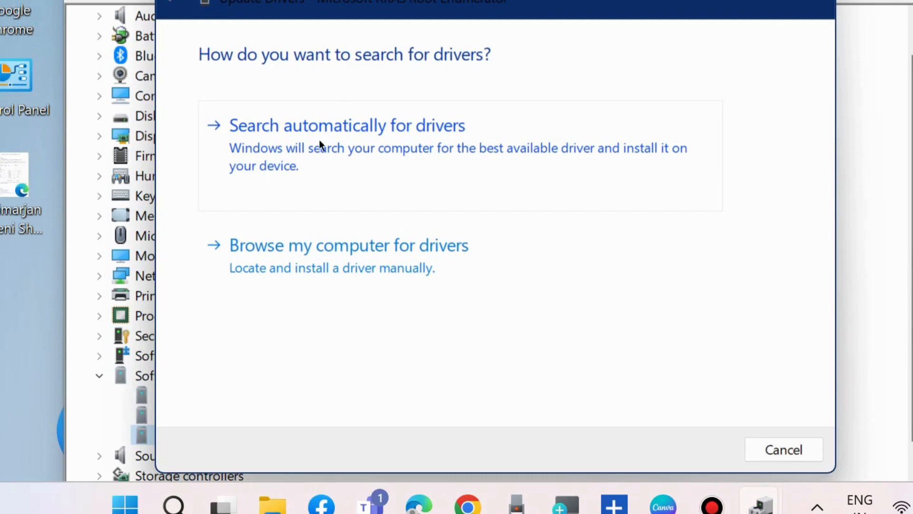
{"action": "left_click", "coordinate": [347, 125]}
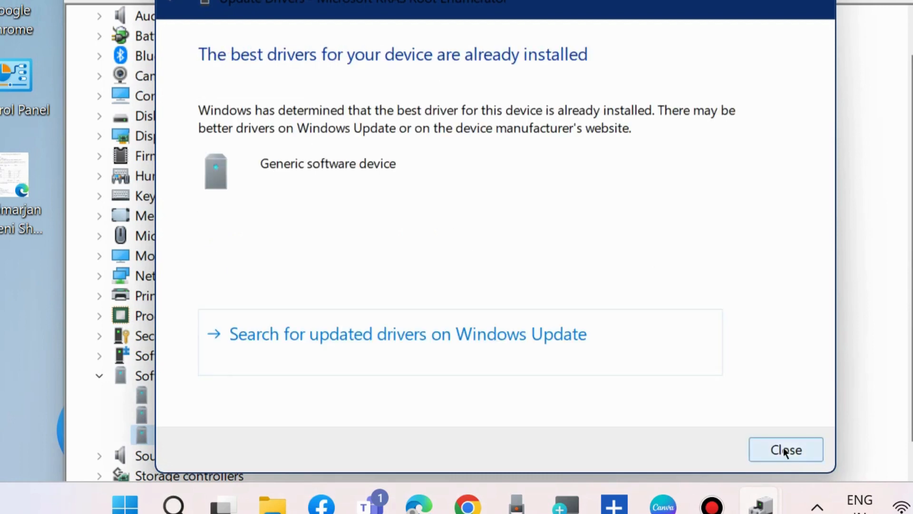
{"action": "left_click", "coordinate": [786, 449]}
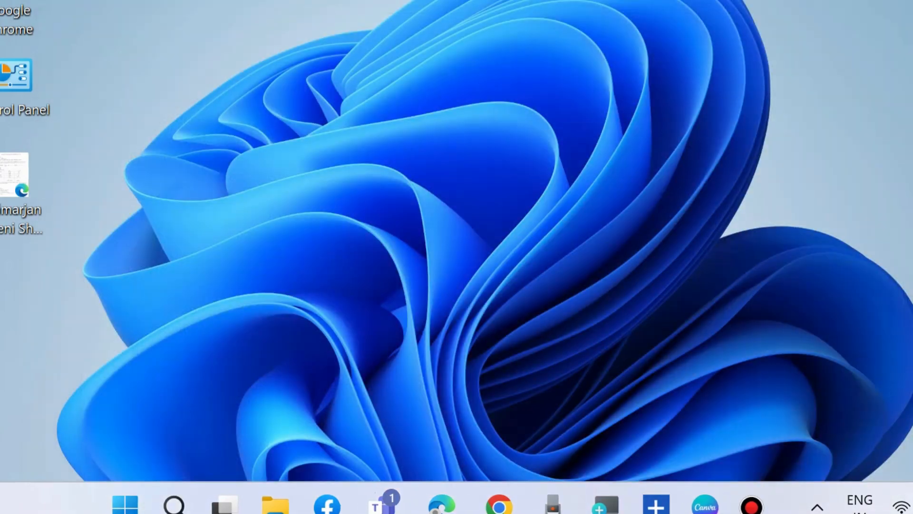